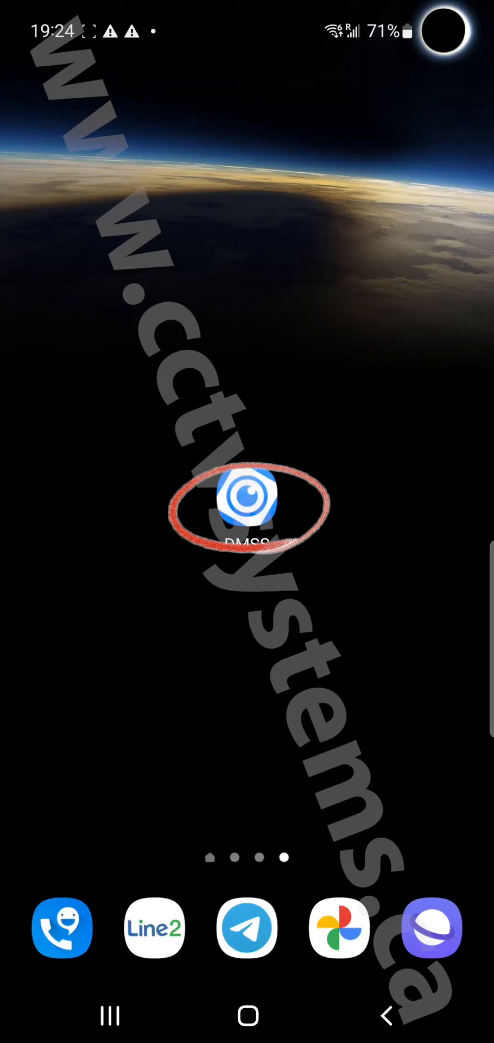
Launch DMSS from the home screen and acknowledge the region selection warning.
left_click(246, 509)
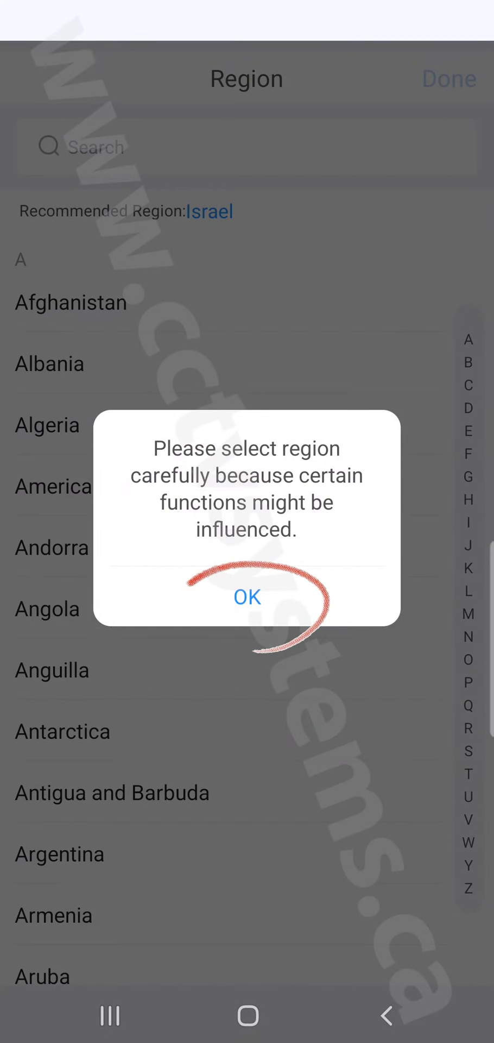
left_click(247, 596)
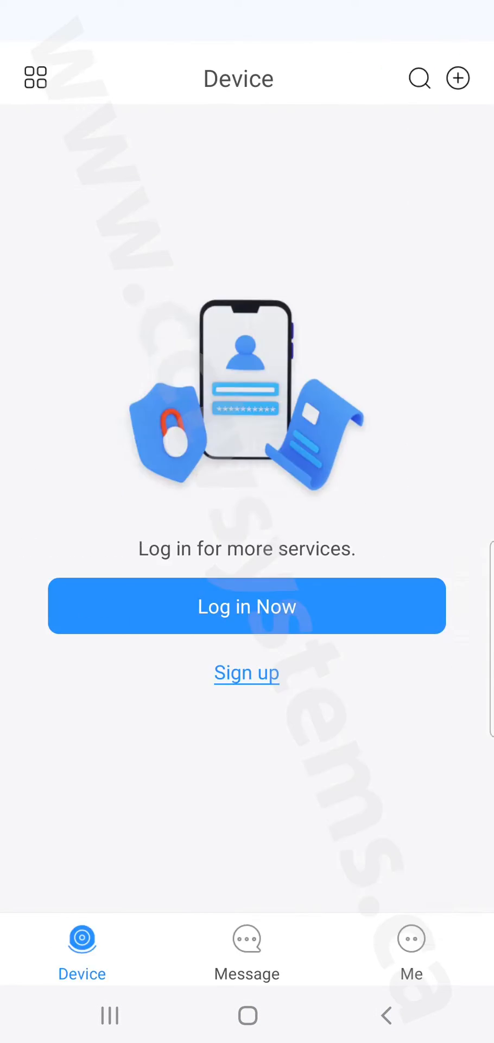
Agree to the user agreement and privacy policy, then skip the gDMSS import video.
left_click(246, 606)
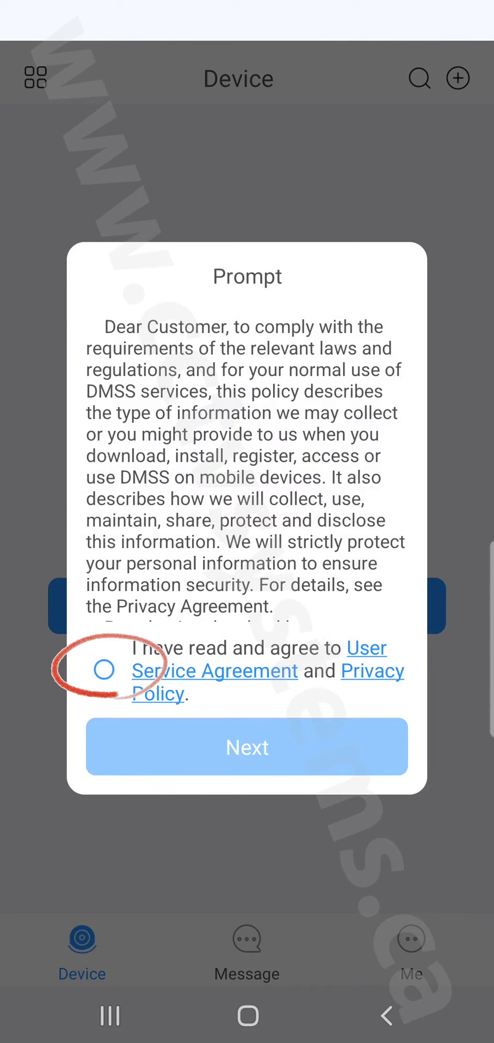
left_click(105, 669)
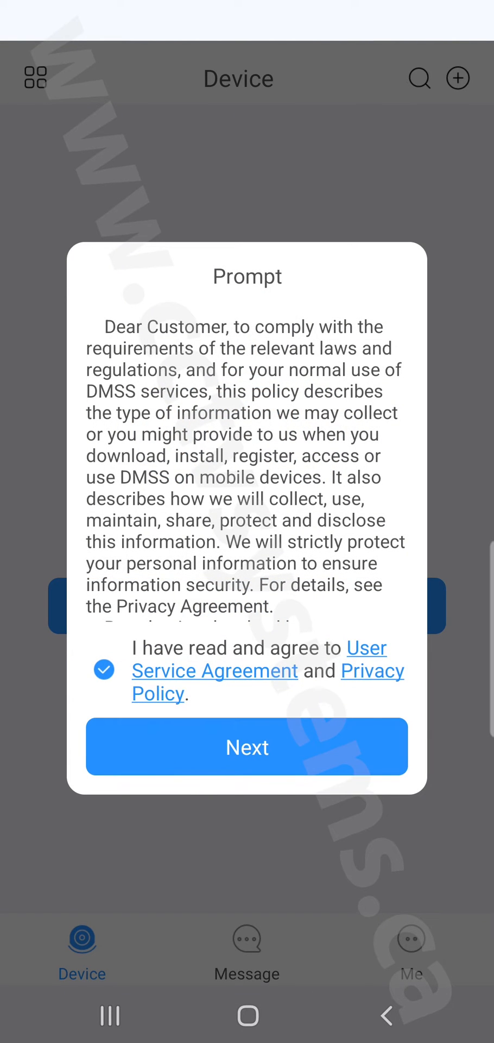
left_click(247, 747)
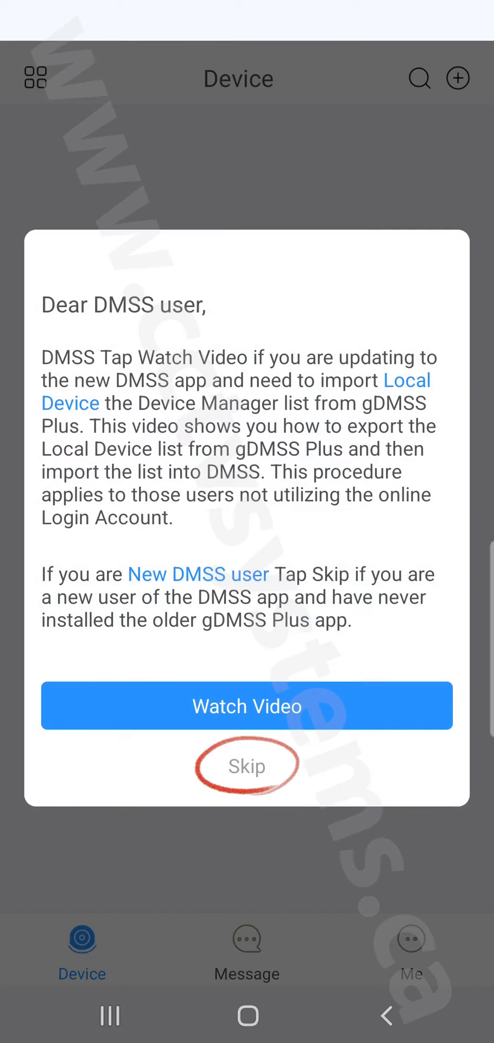
left_click(247, 766)
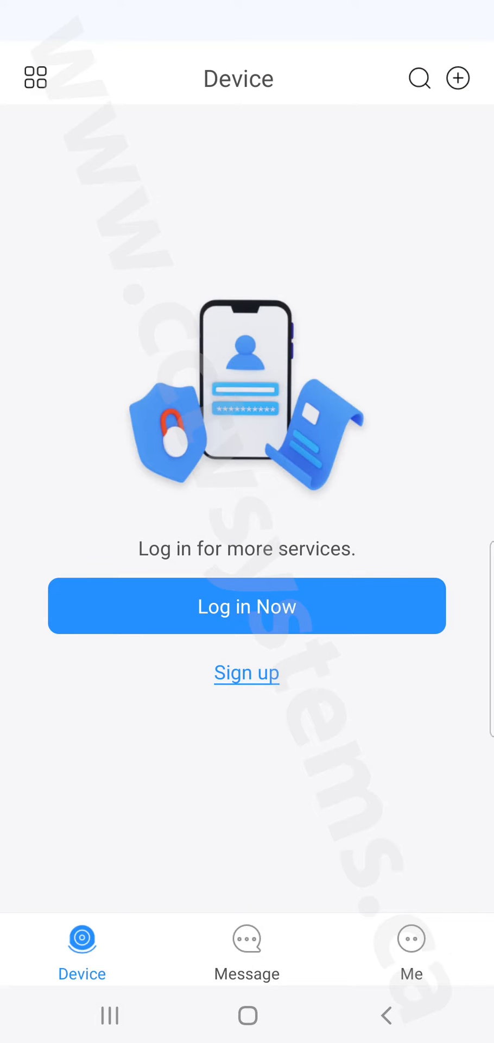
Start adding a device and allow camera access while using the app for QR scanning.
left_click(456, 78)
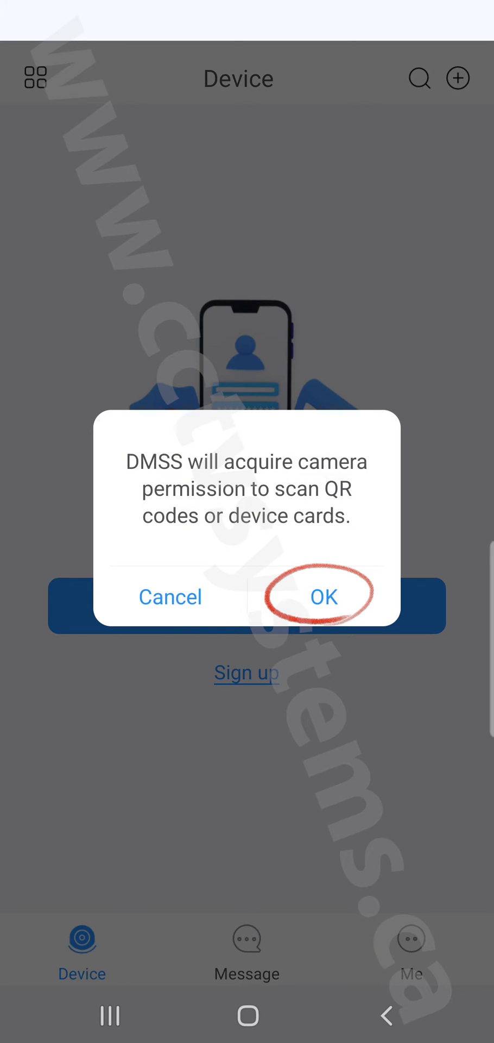
left_click(323, 596)
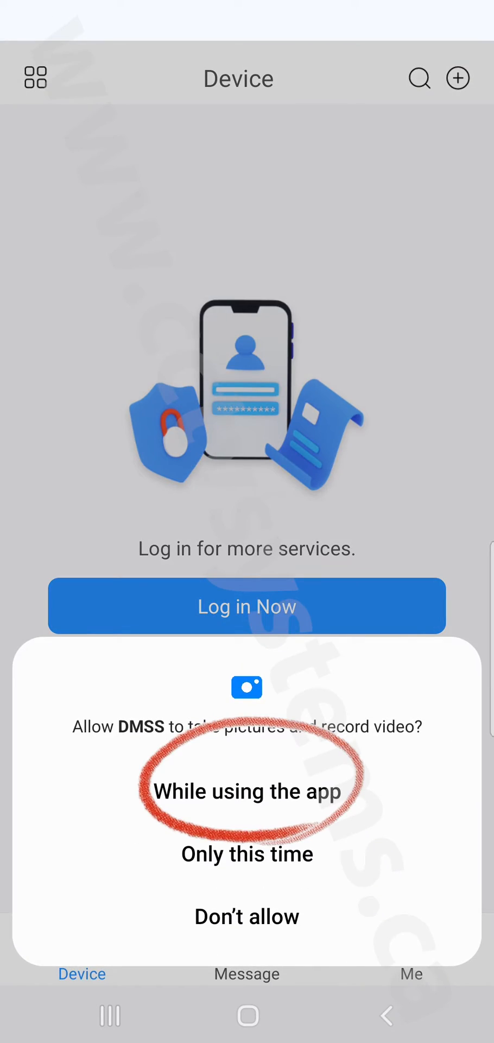
left_click(247, 791)
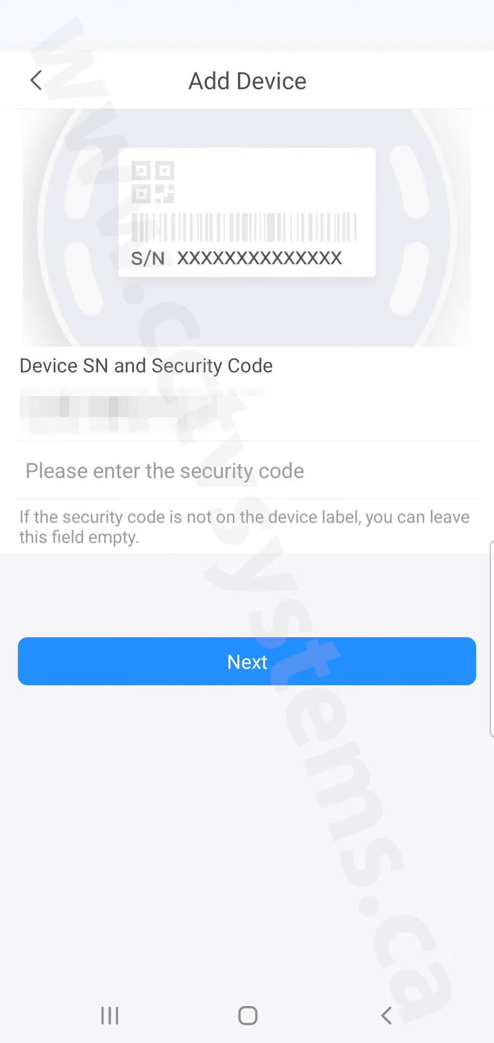
Continue with the scanned serial, choose NVR/XVR as device type and begin entering details.
left_click(247, 661)
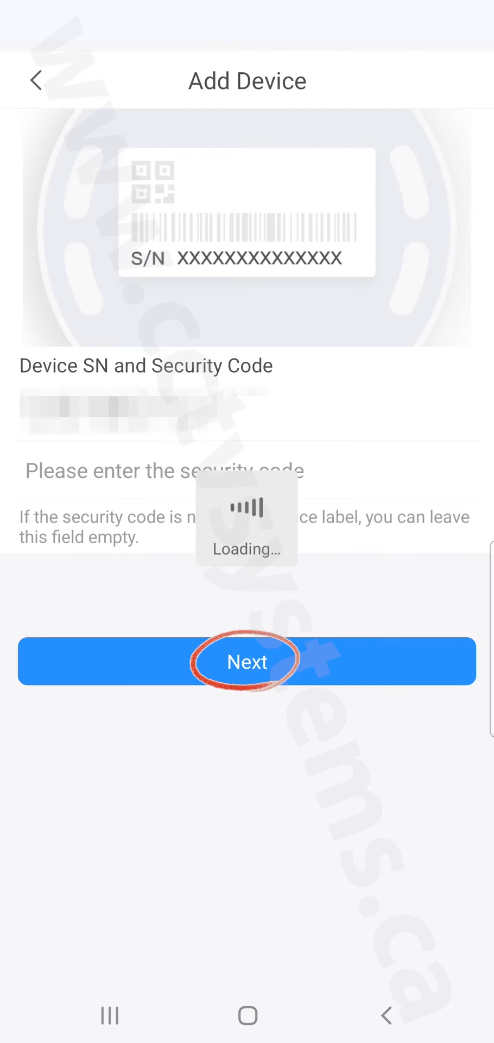
left_click(247, 661)
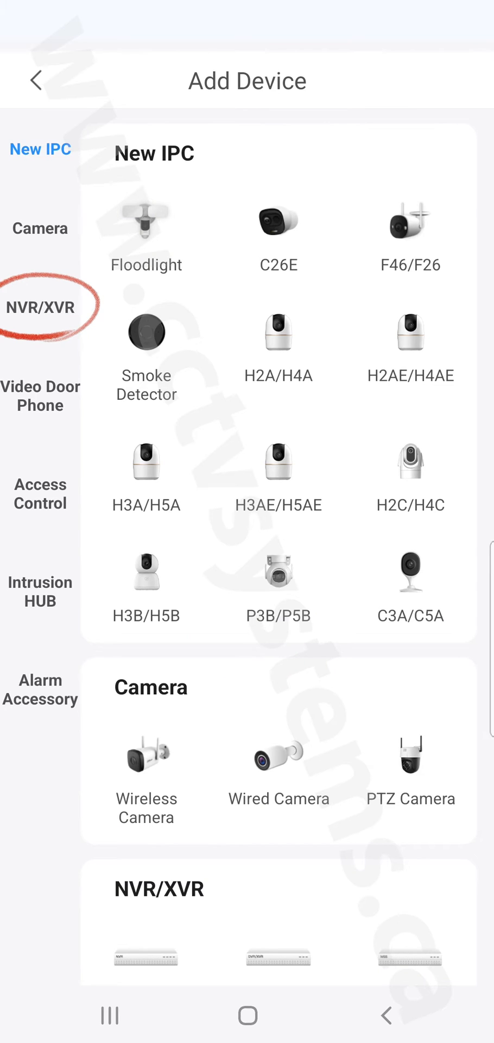
left_click(39, 308)
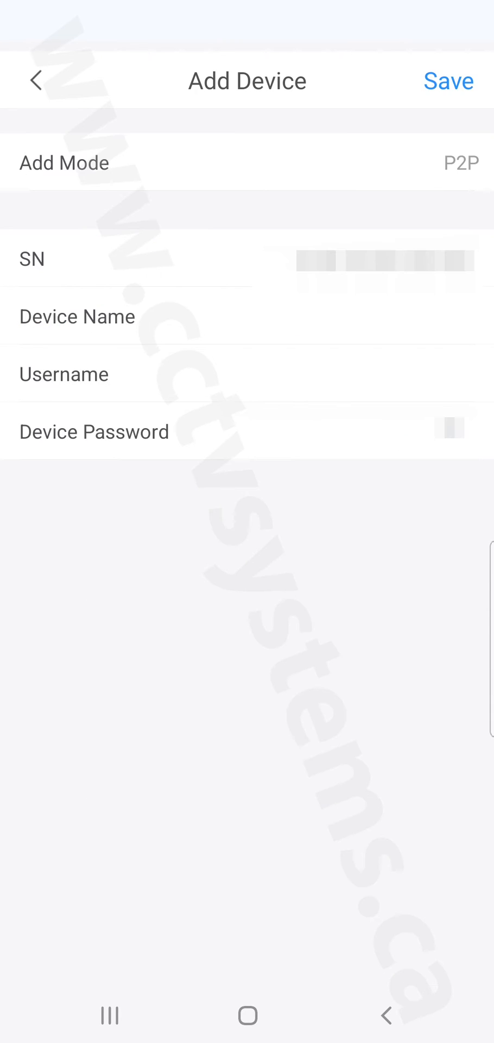
type("cctvsystems.ca")
type("admin")
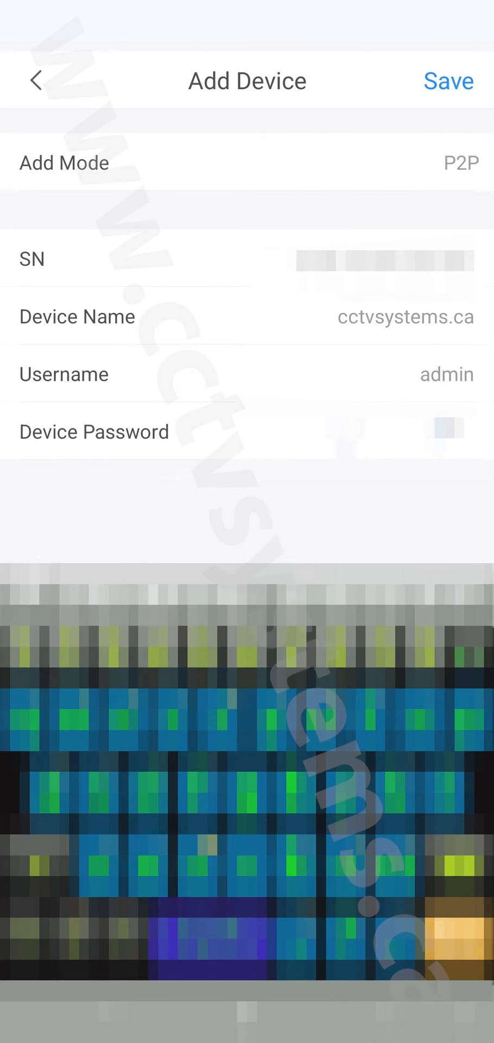
Save the recorder as cctvsystems.ca with username admin and finish to its live view.
left_click(448, 81)
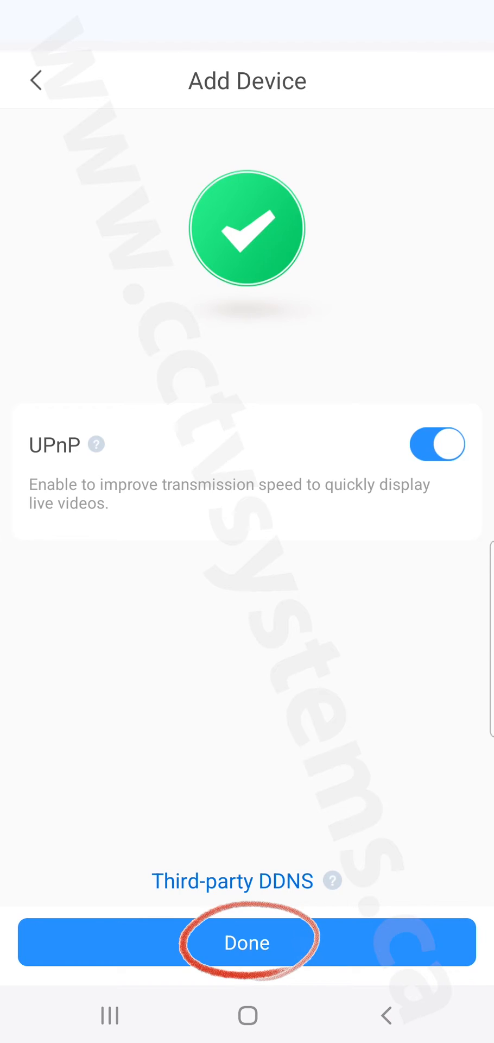
left_click(246, 943)
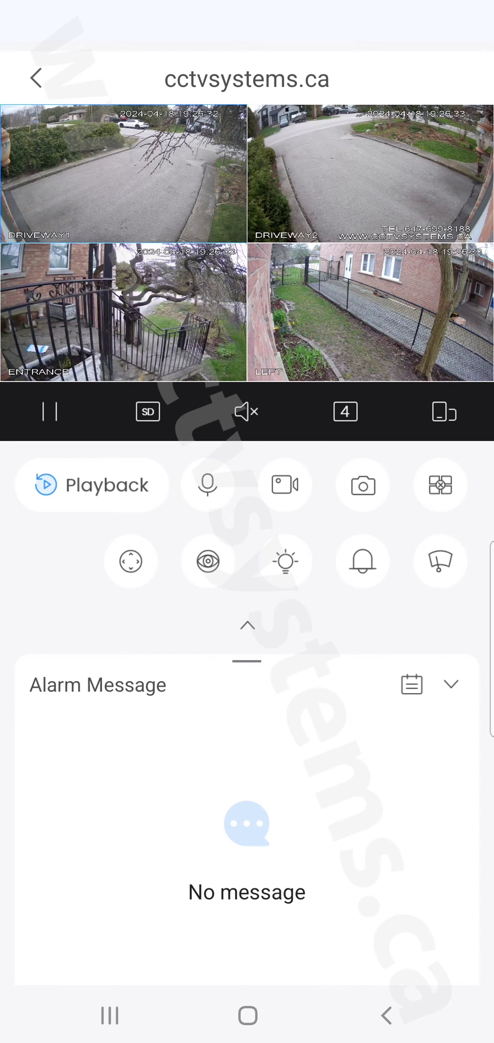
Try the nine-tile grid, enlarge DRIVEWAY2 full-frame and switch its stream to SD.
left_click(345, 411)
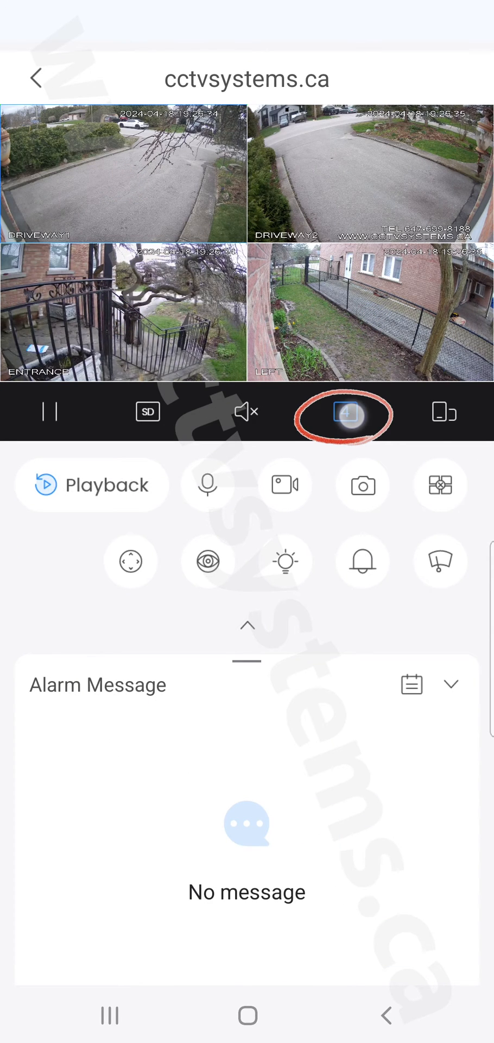
left_click(346, 413)
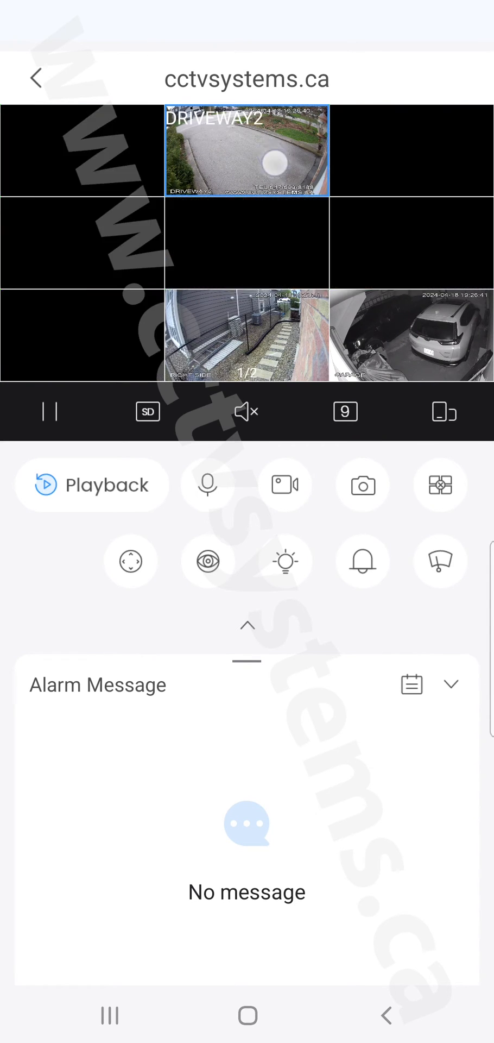
double_click(247, 154)
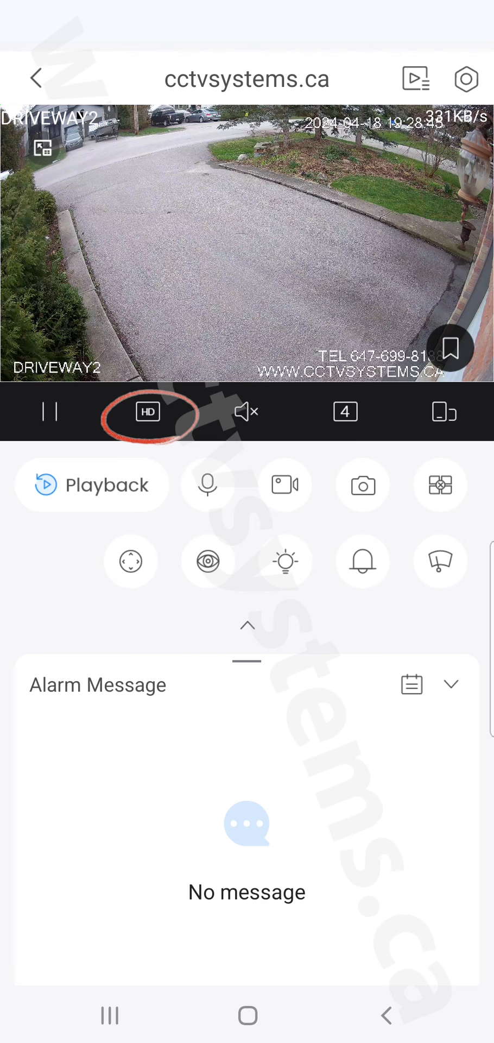
left_click(147, 412)
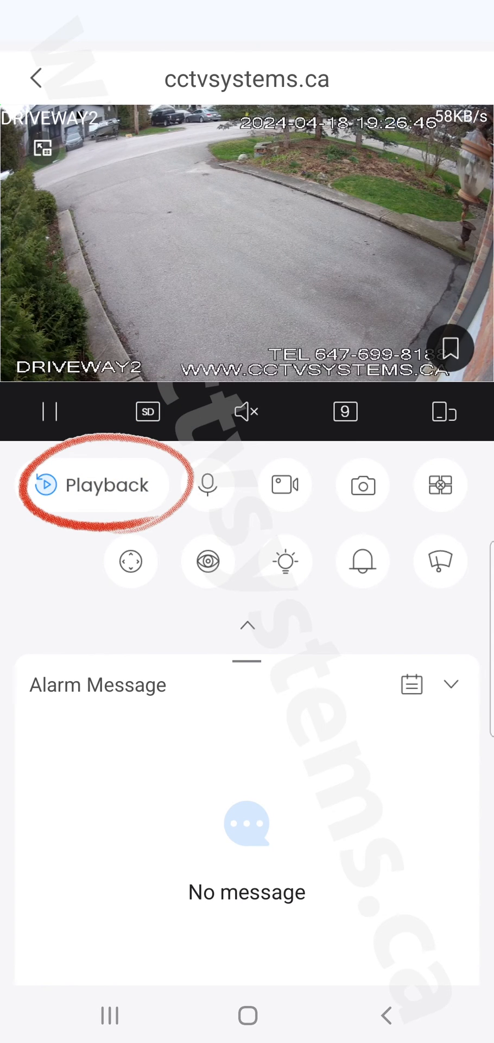
Start DRIVEWAY2 playback, dismiss the picture-in-picture notice and bring up the date picker.
left_click(107, 485)
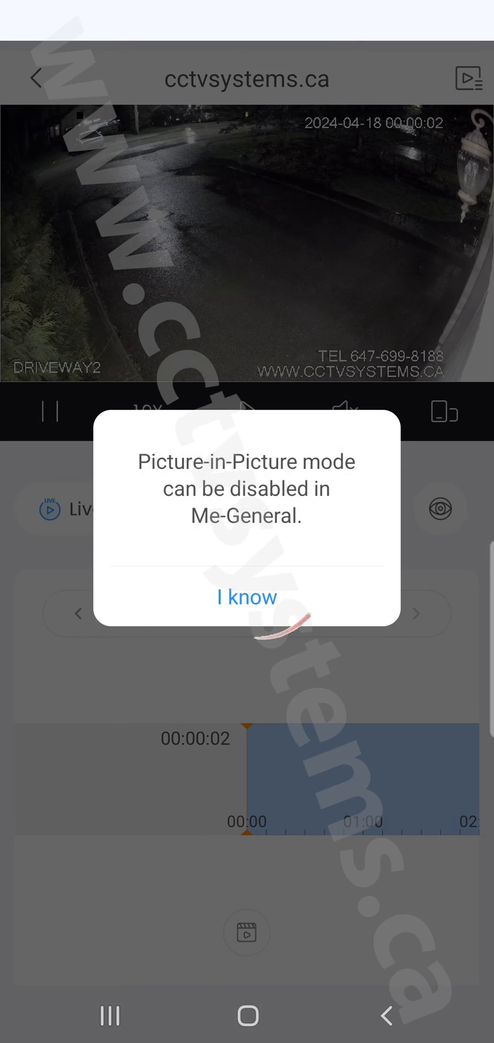
left_click(246, 597)
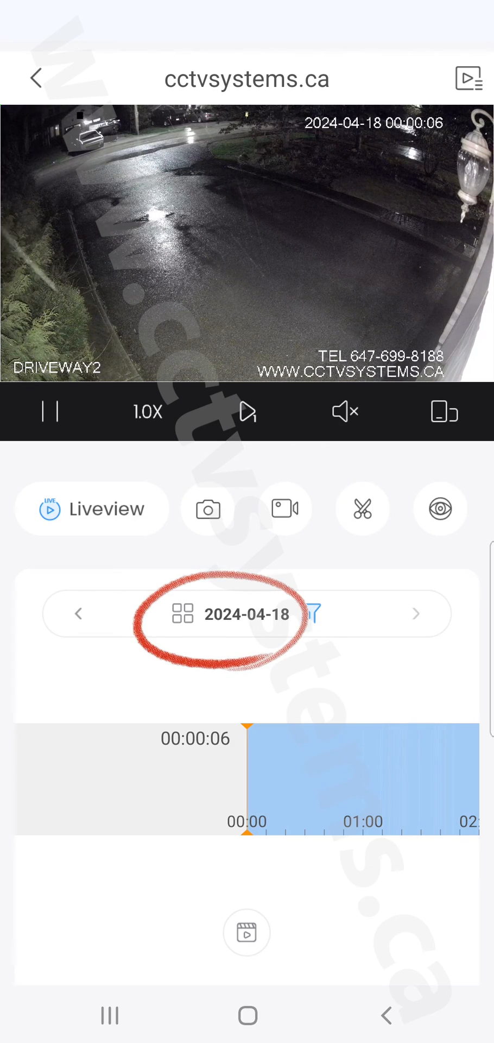
left_click(245, 614)
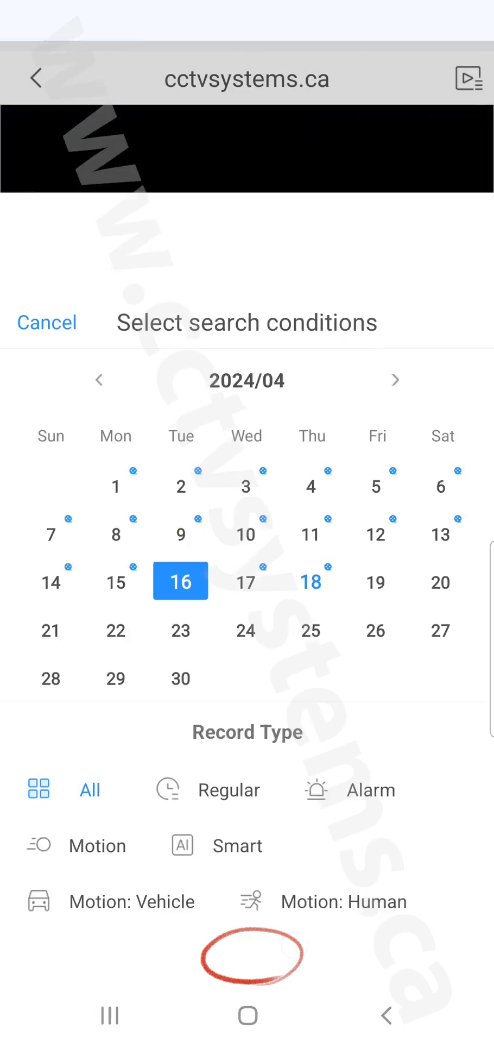